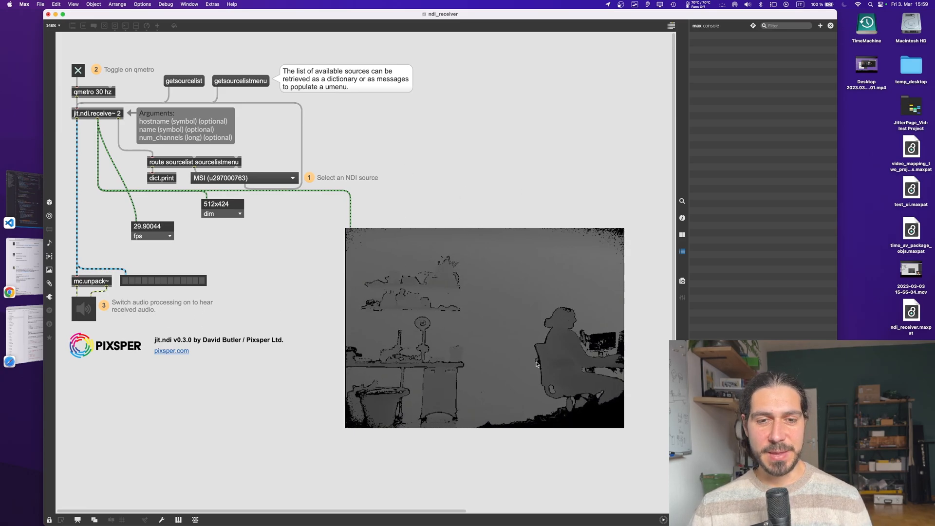
mouse_move(575, 302)
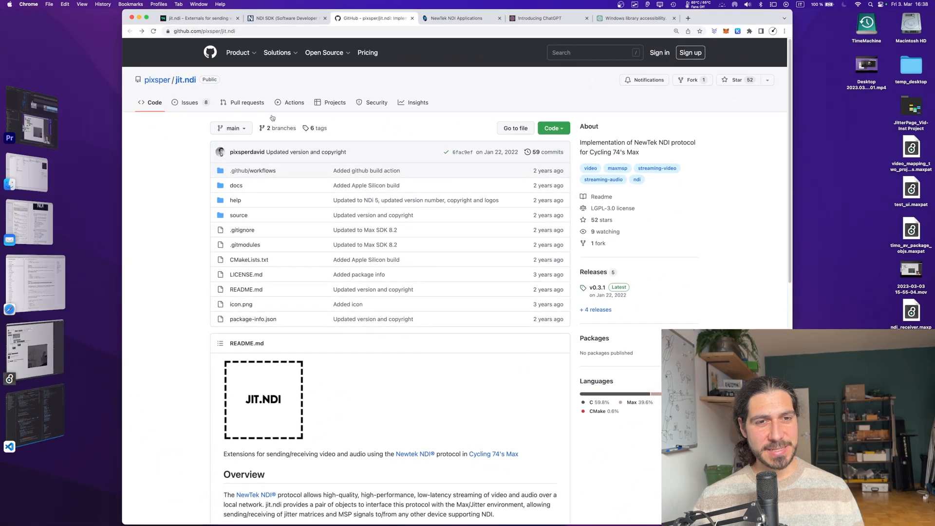
mouse_move(387, 298)
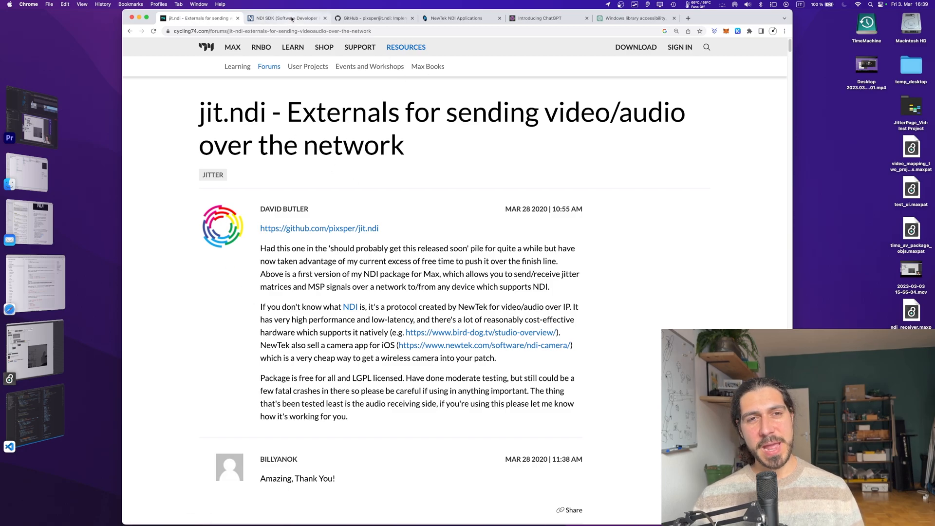
Glance down the NDI SDK download page, then return to the jit.ndi forum thread
left_click(287, 18)
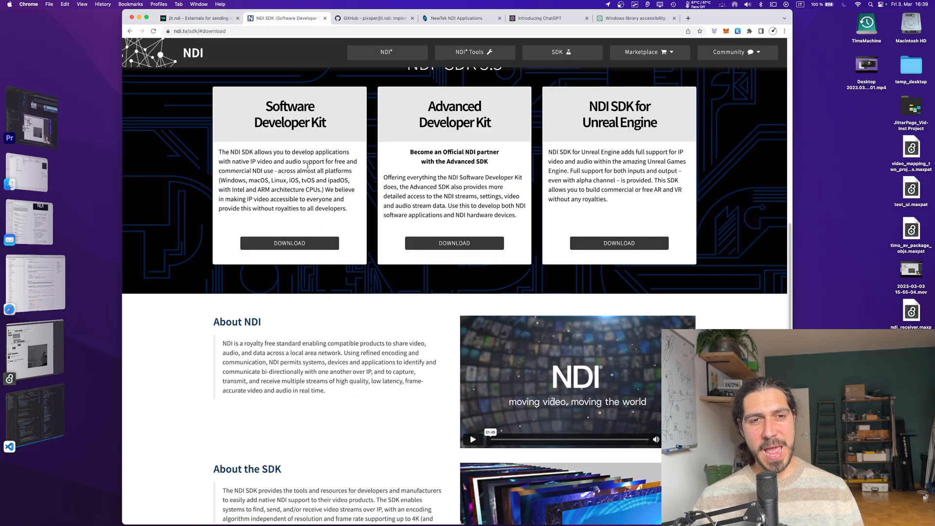
scroll("down", 3)
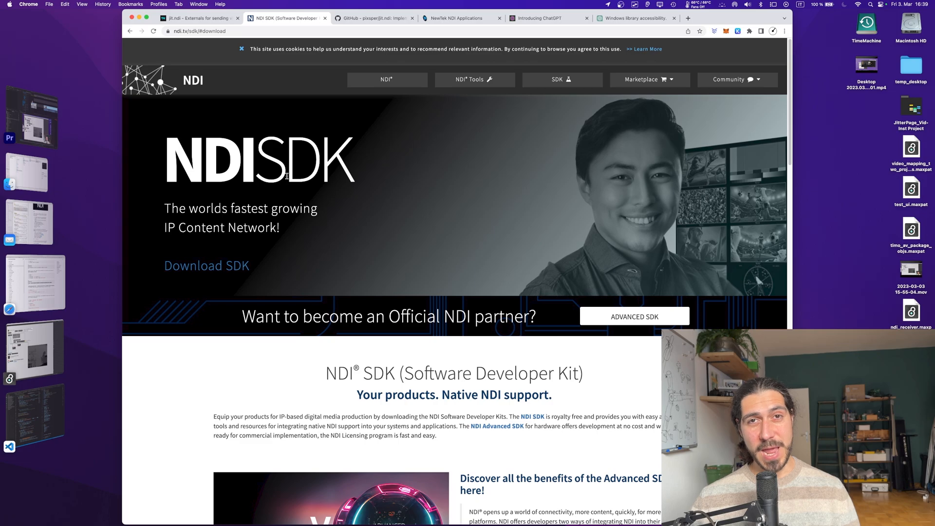
left_click(197, 17)
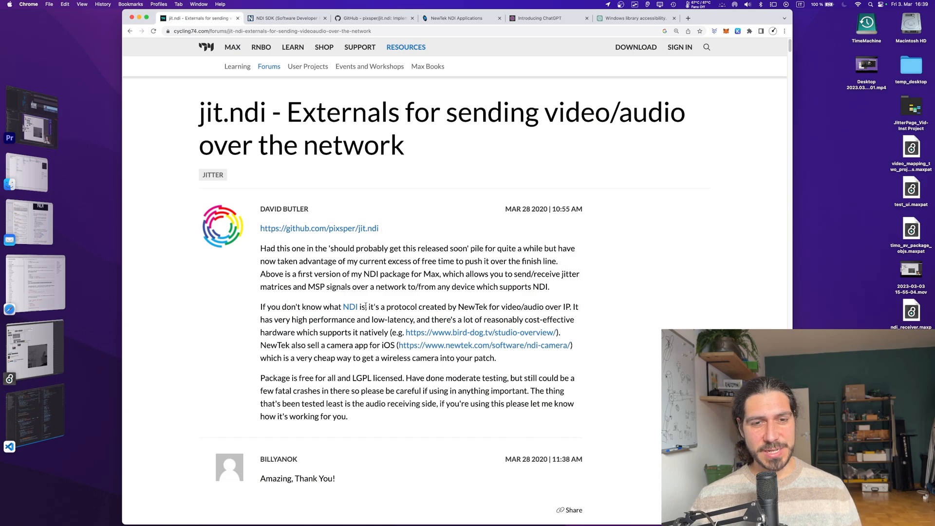
mouse_move(440, 335)
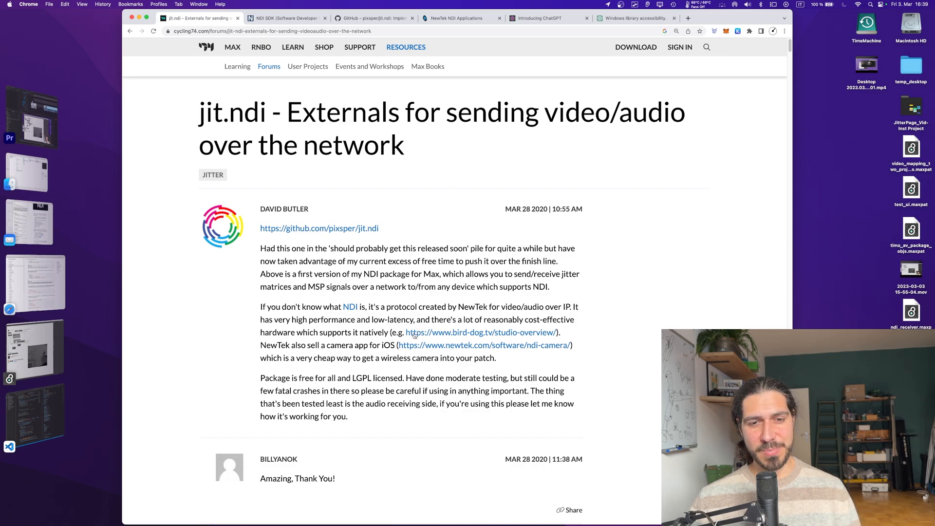
mouse_move(495, 345)
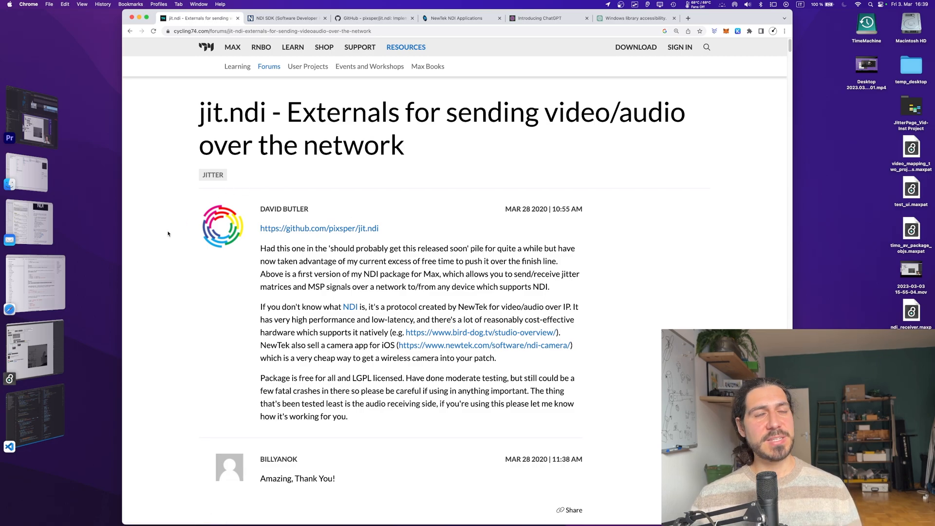
mouse_move(173, 239)
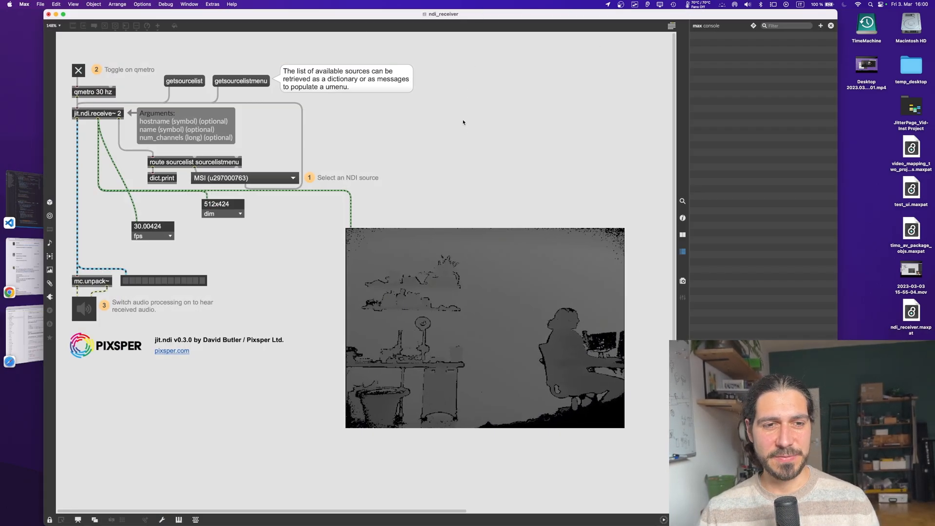
mouse_move(386, 153)
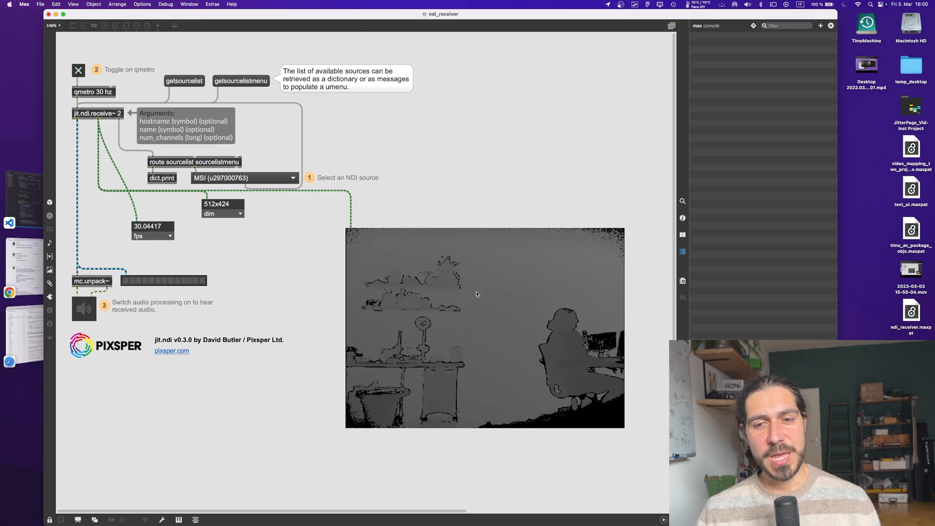
mouse_move(438, 242)
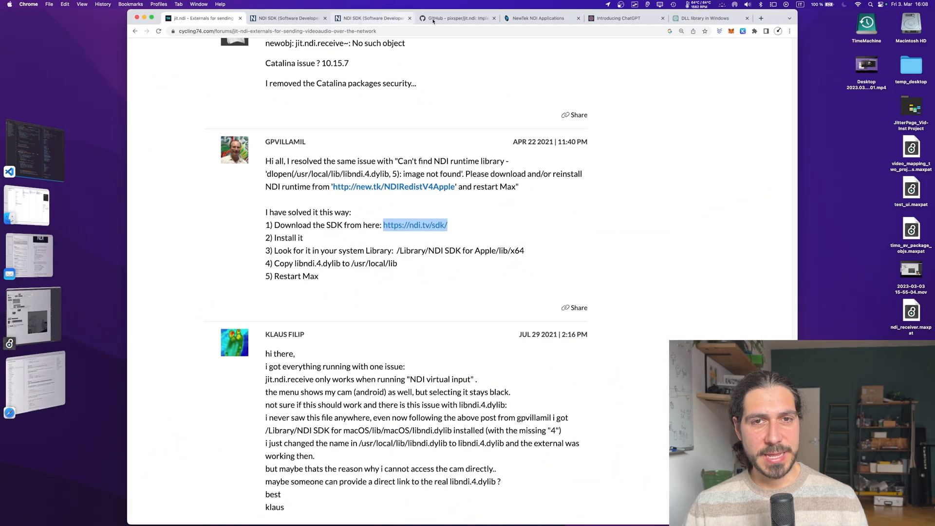
Check the jit.ndi GitHub README's NDI runtime requirements, then return to the forum install reply
left_click(457, 18)
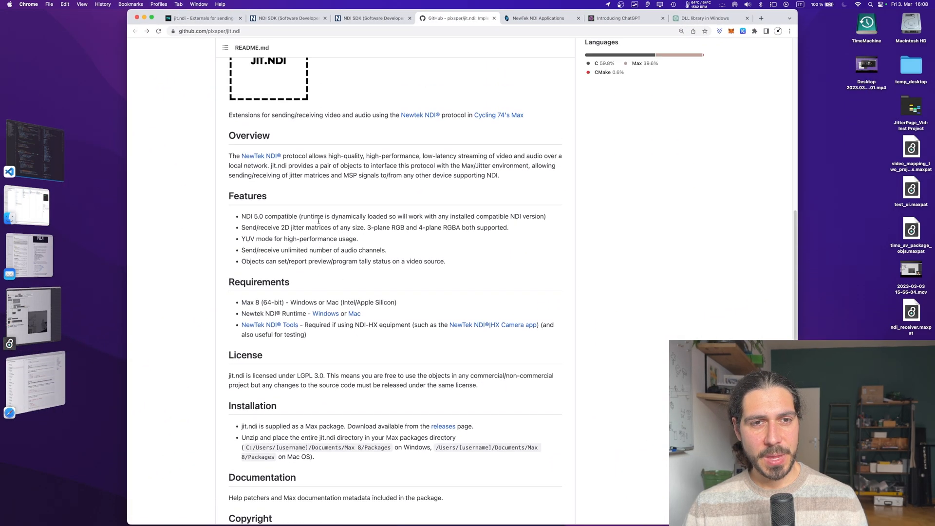
scroll("down", 3)
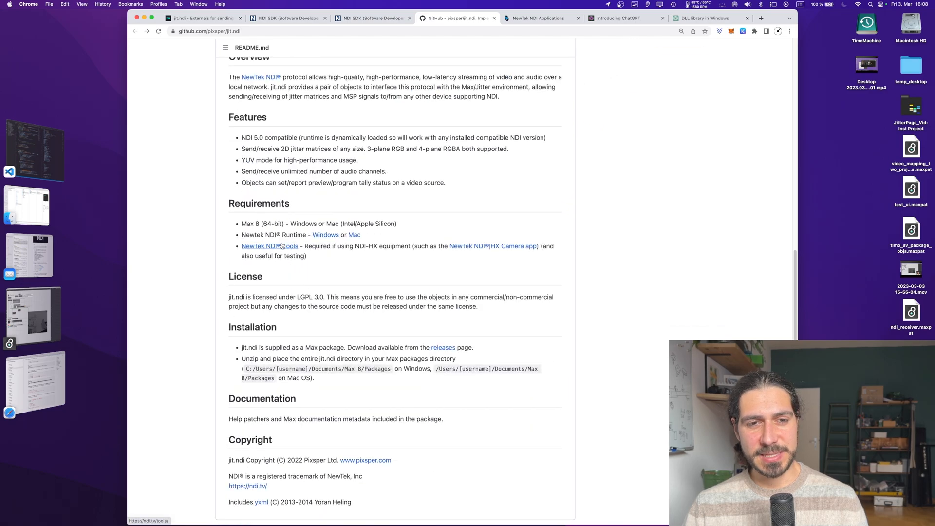
mouse_move(326, 235)
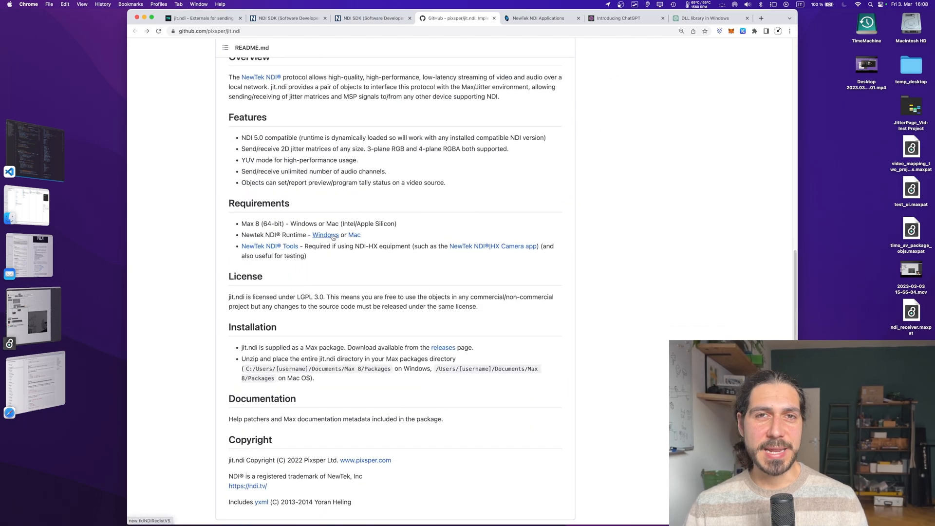
mouse_move(354, 235)
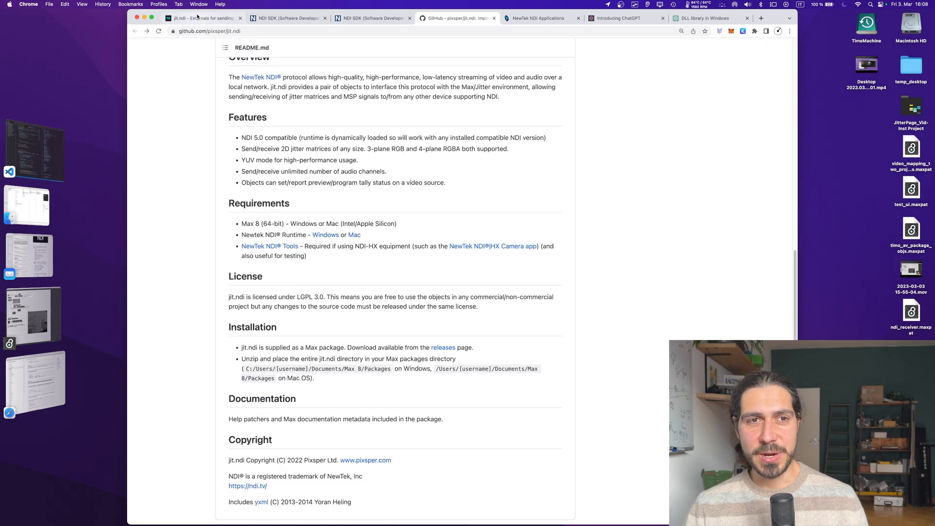
left_click(201, 17)
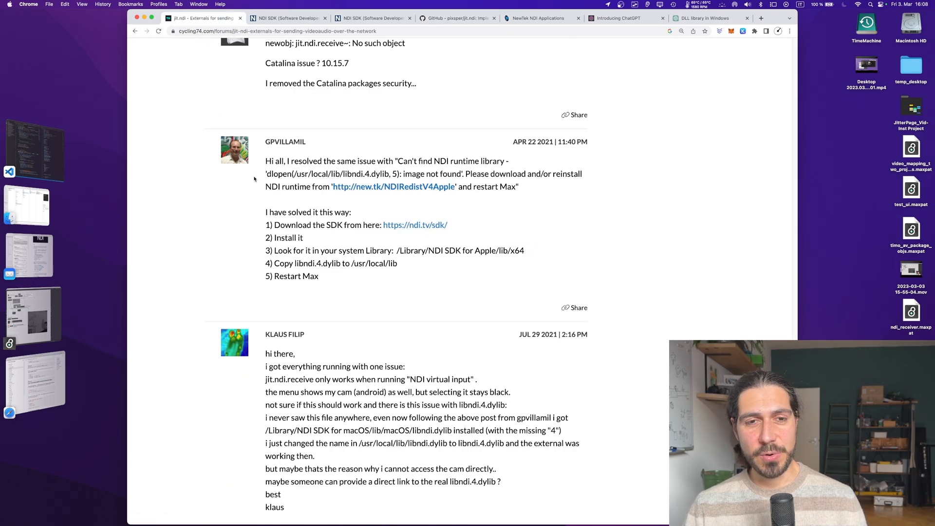
mouse_move(285, 202)
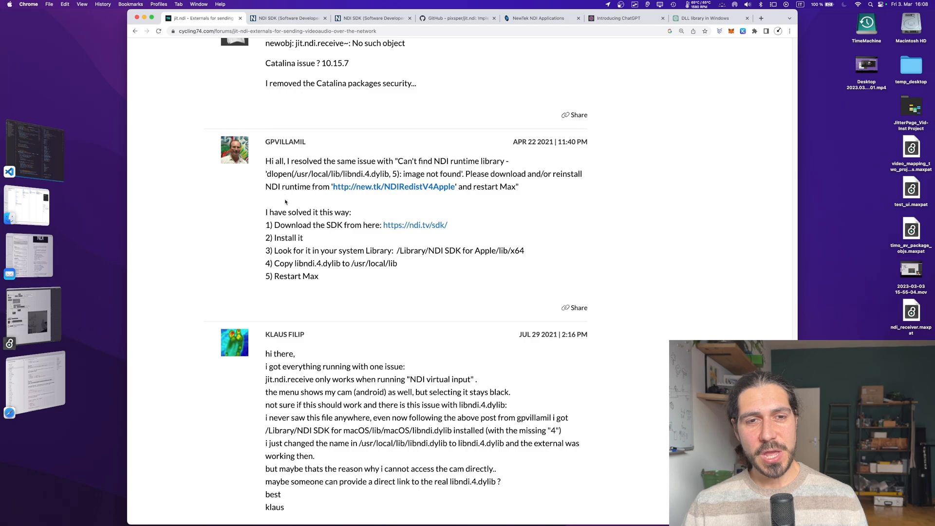
mouse_move(342, 246)
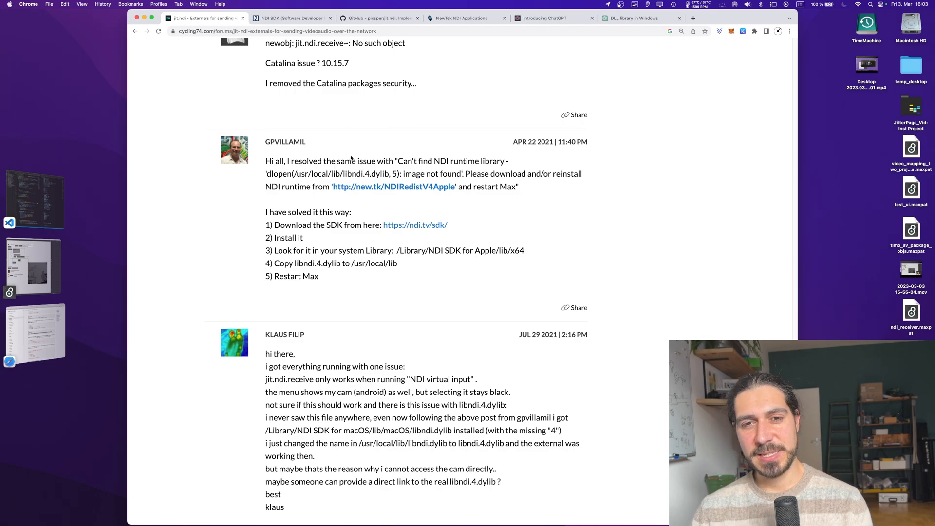
mouse_move(399, 157)
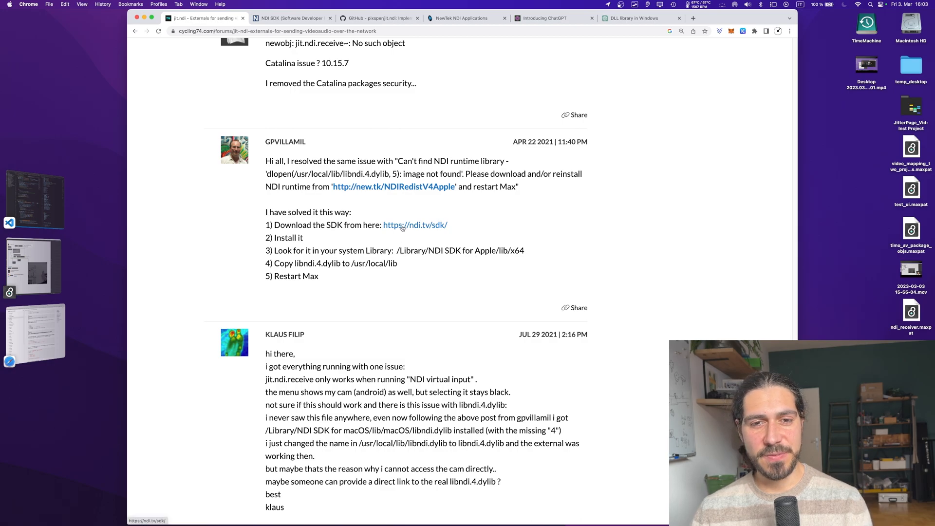
right_click(415, 225)
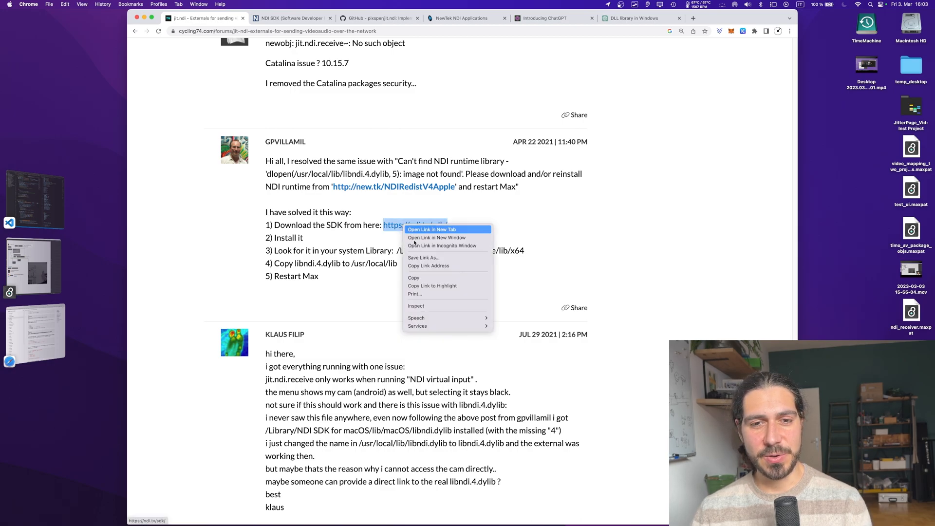
left_click(432, 229)
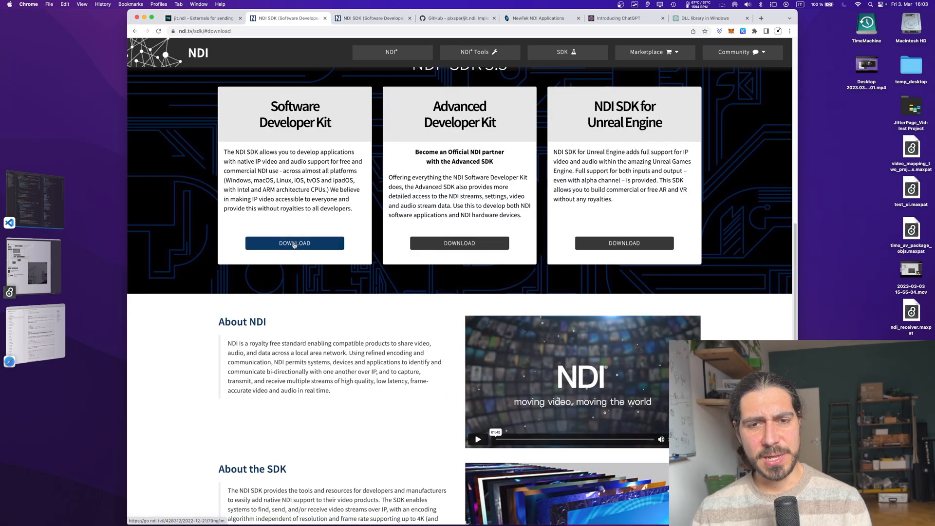
Request the Software Developer Kit download and look through the mandatory SDK 5.5 registration form
left_click(294, 243)
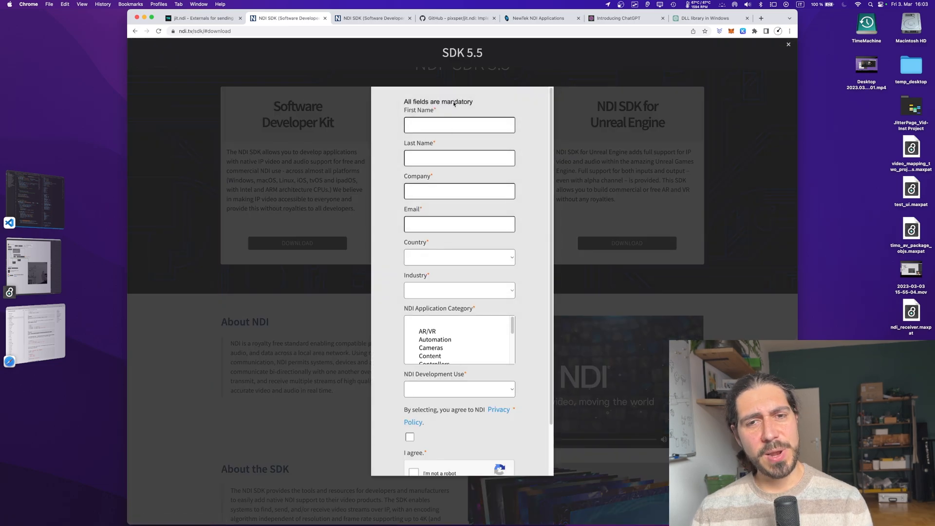
mouse_move(485, 171)
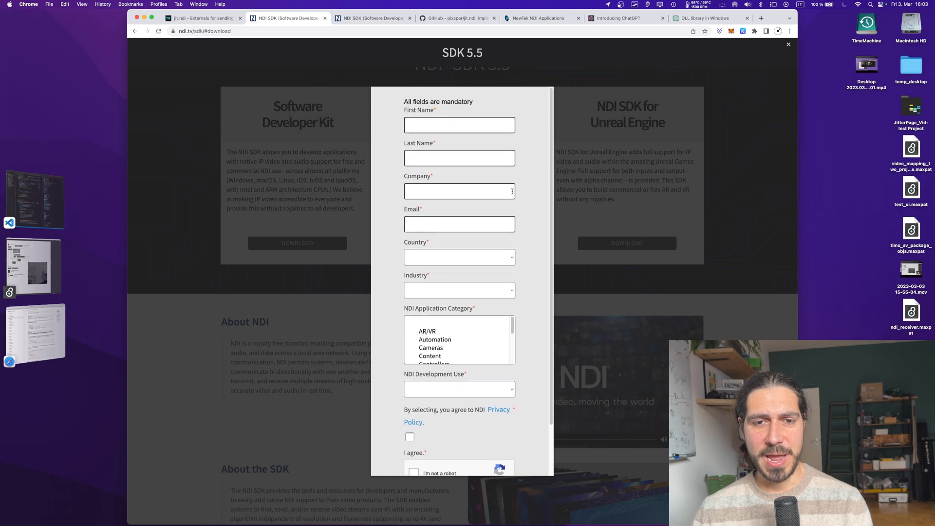
scroll("down", 3)
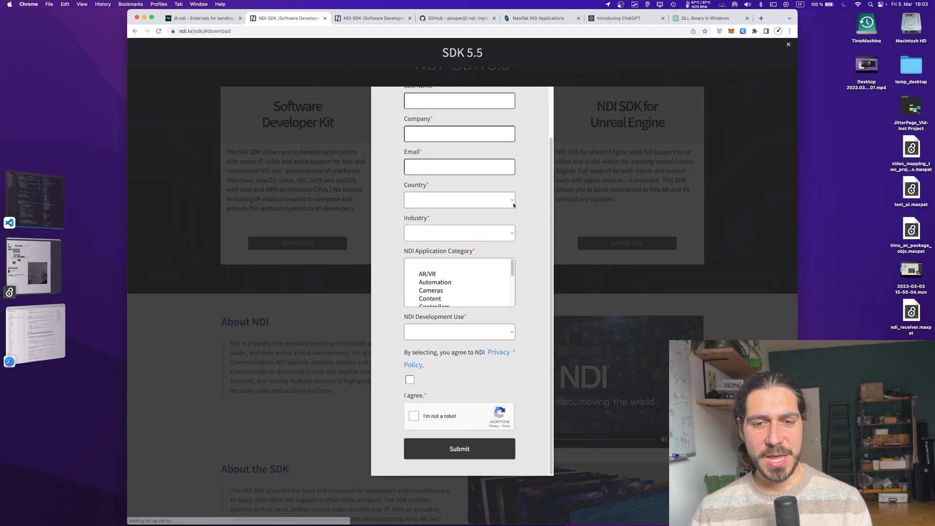
scroll("up", 3)
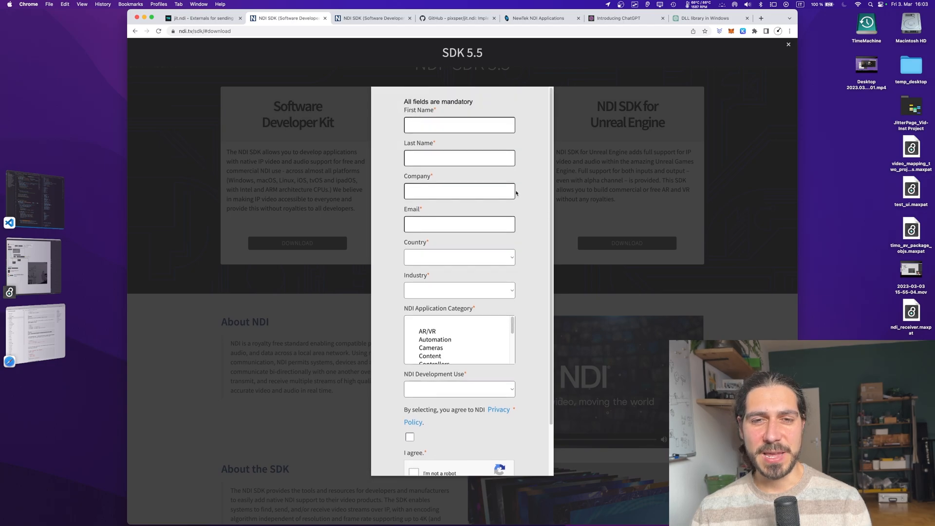
scroll("down", 3)
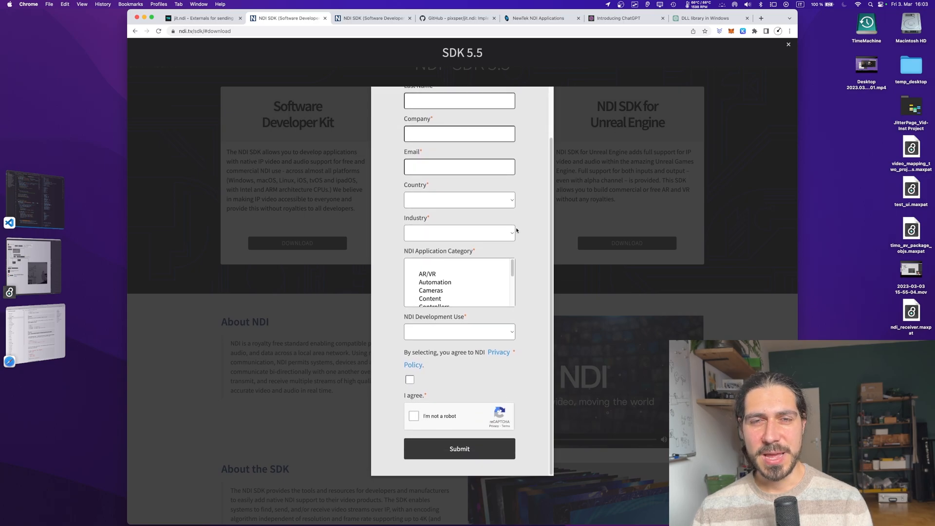
scroll("up", 3)
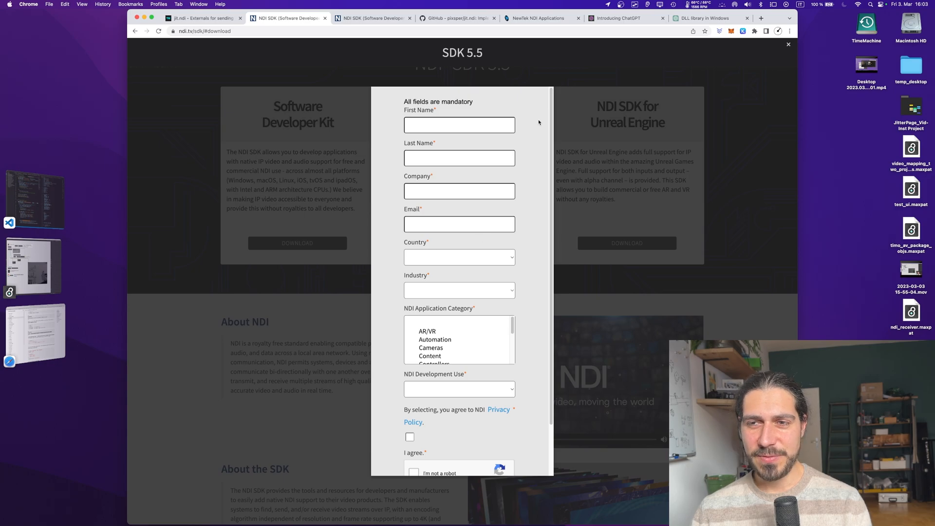
left_click(788, 44)
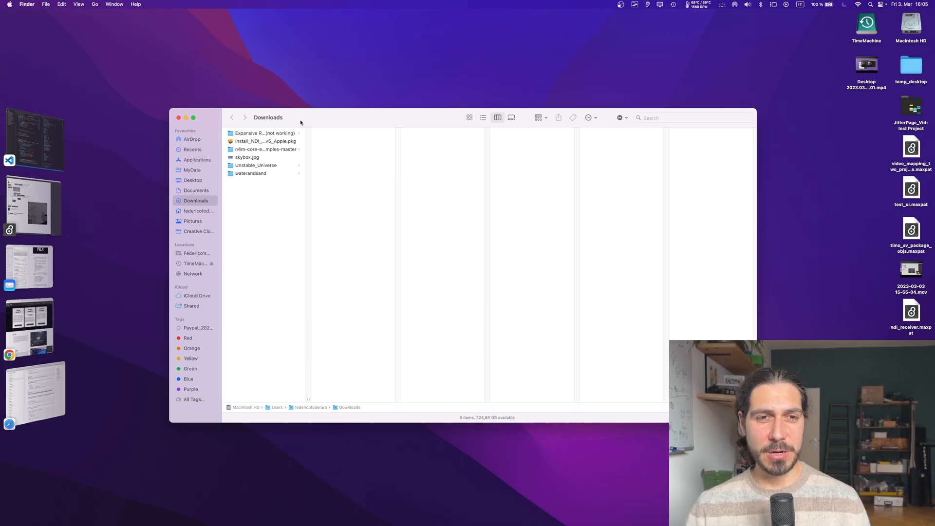
mouse_move(275, 145)
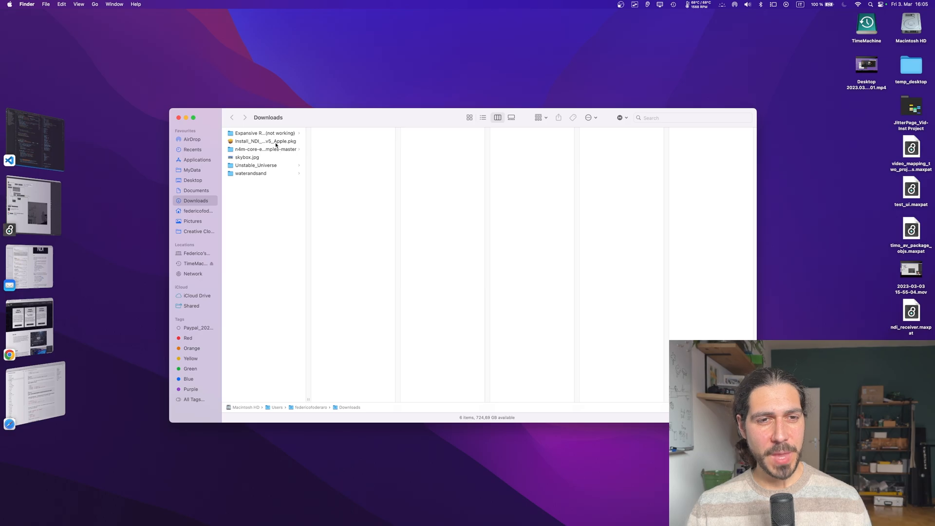
Select the downloaded Install_NDI_SDK_v5_Apple.pkg in the Downloads folder
left_click(265, 141)
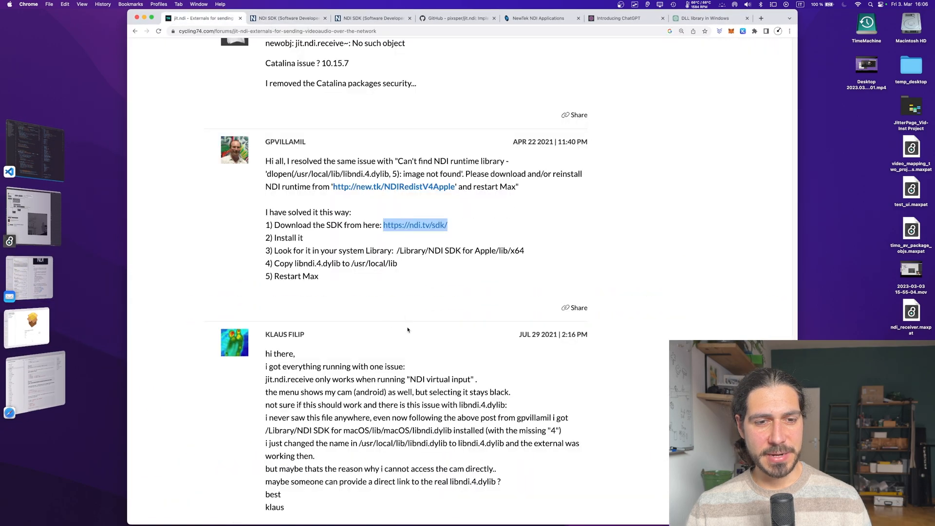
mouse_move(315, 267)
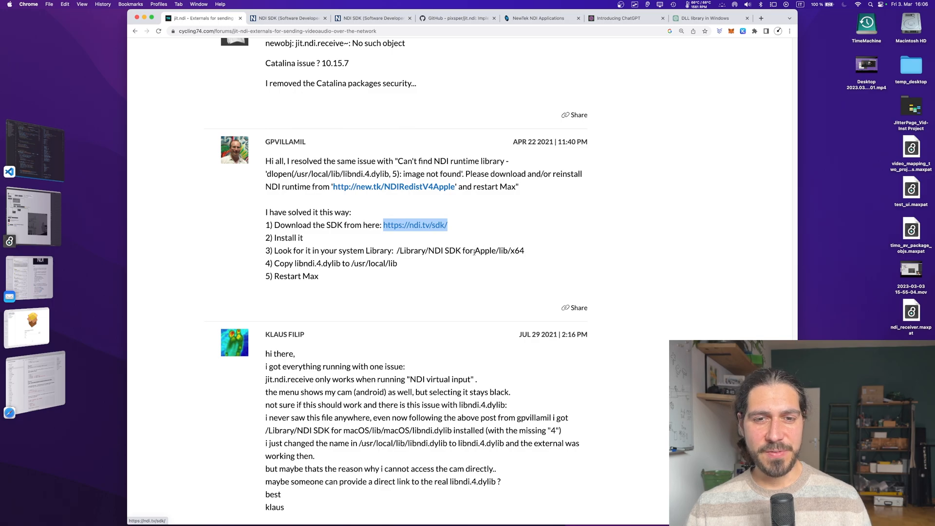
mouse_move(445, 264)
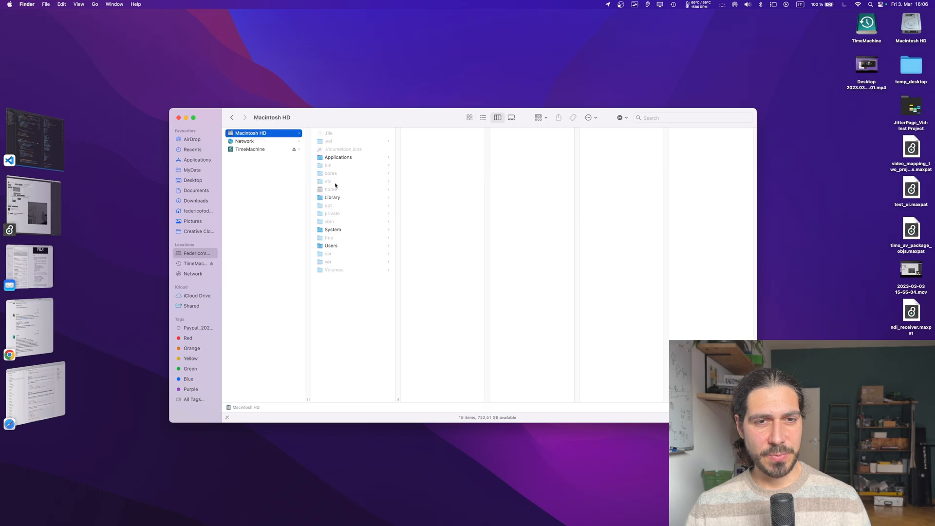
Launch libNDI_for_Mac.pkg from Library > NDI Advanced SDK for Apple > redist
left_click(332, 198)
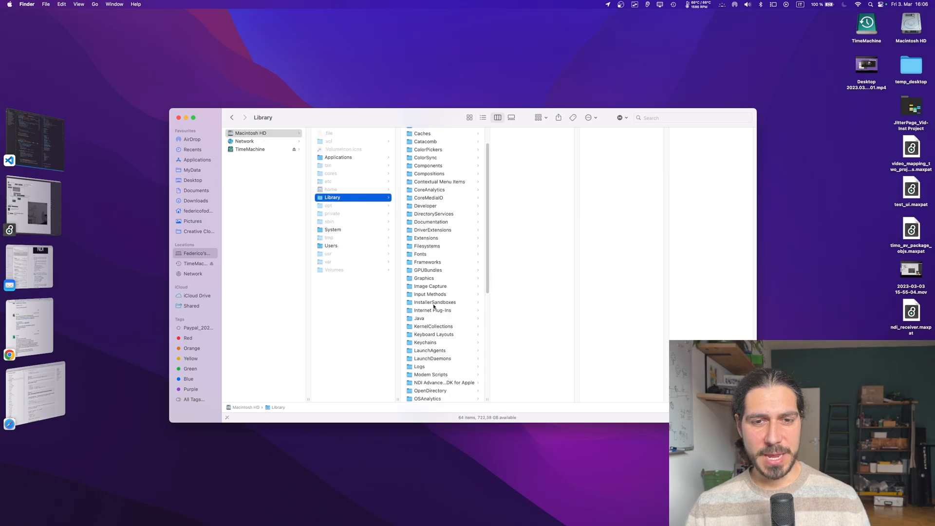
scroll("down", 3)
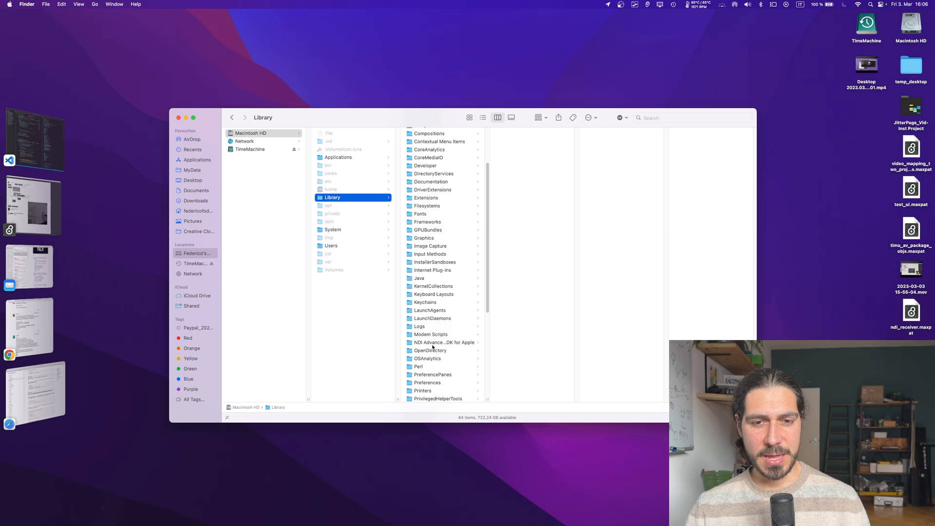
left_click(432, 342)
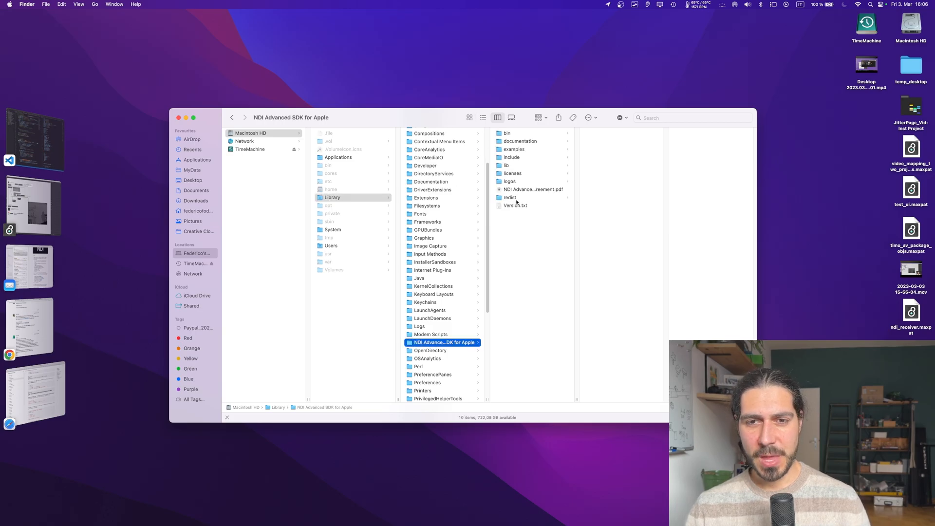
left_click(510, 198)
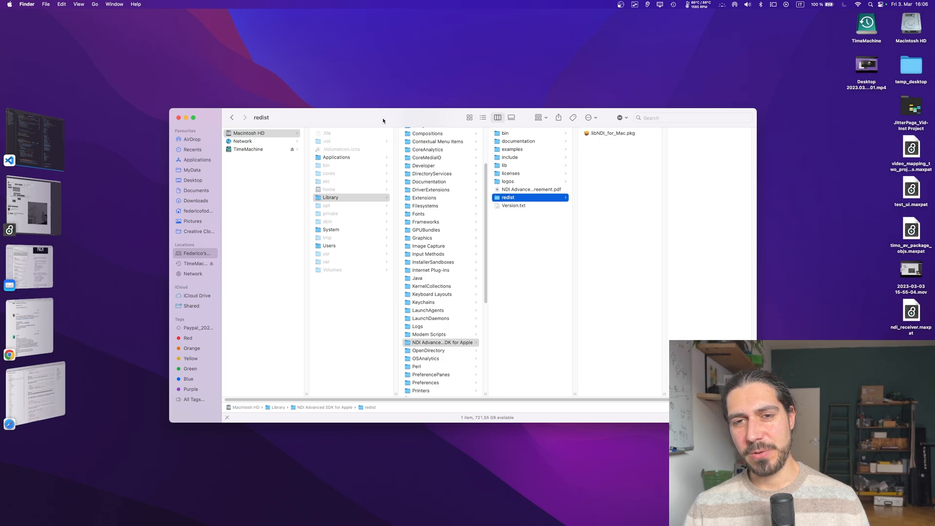
double_click(612, 133)
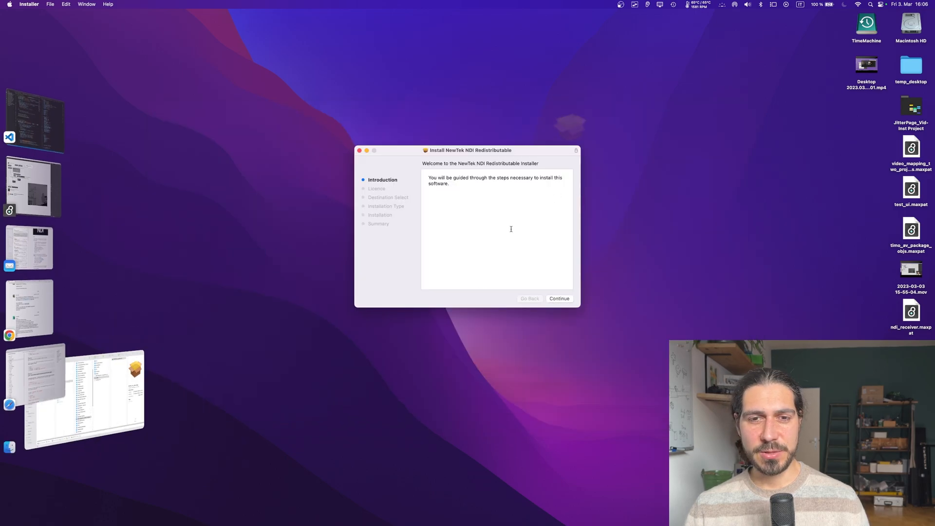
Continue past the NDI Redistributable introduction and licence, agreeing to the licence terms
left_click(558, 298)
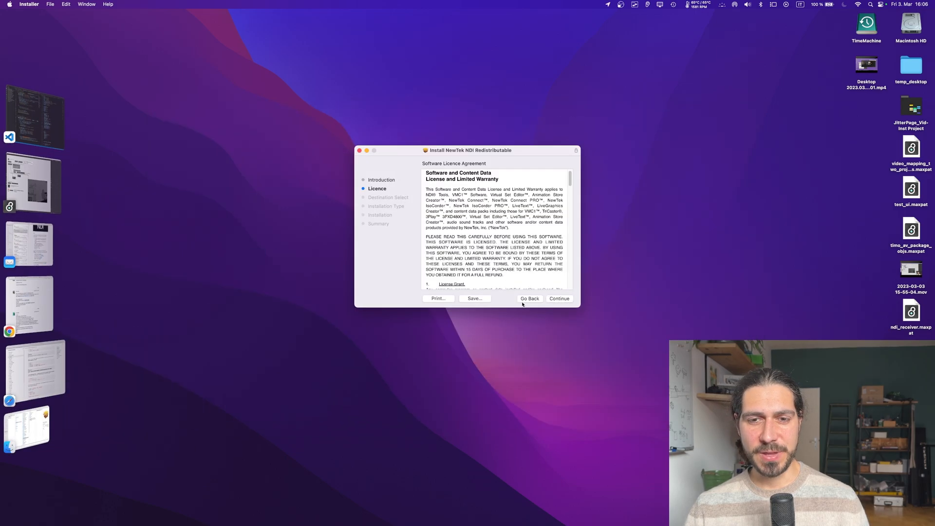
left_click(559, 298)
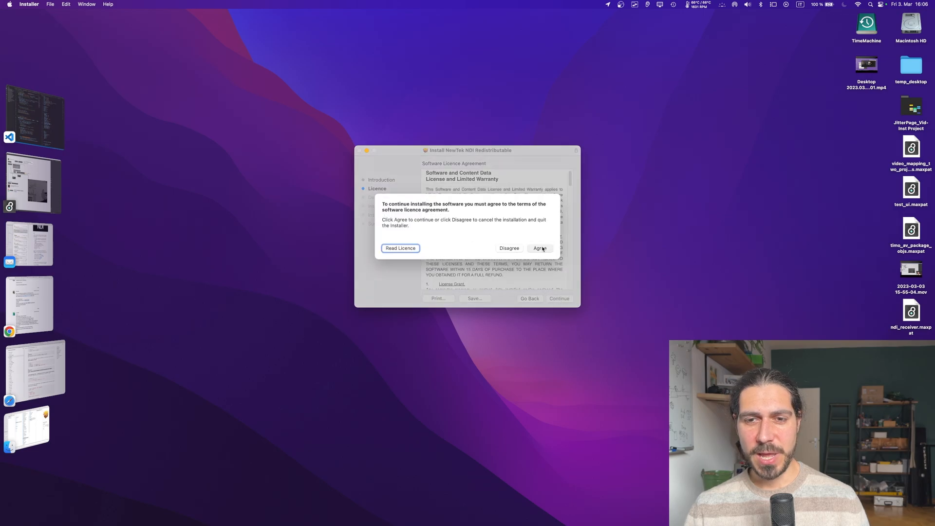
left_click(539, 248)
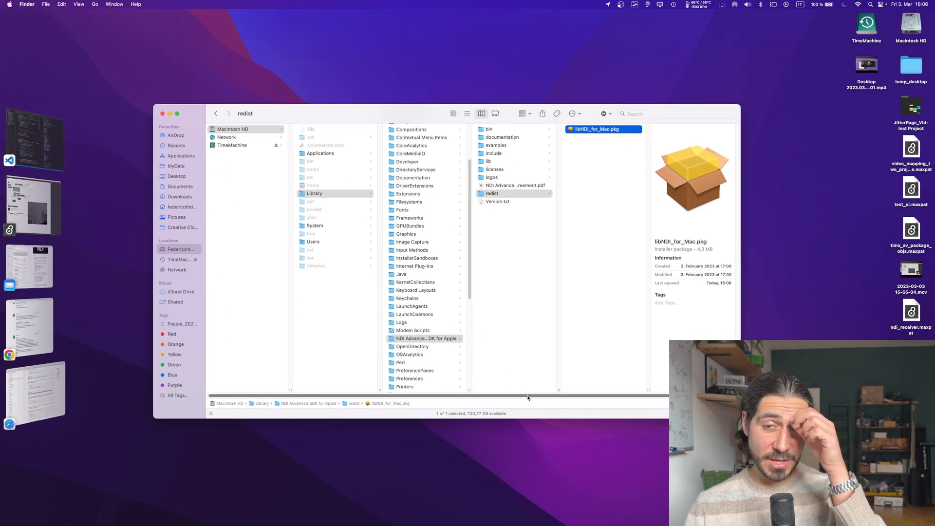
mouse_move(327, 246)
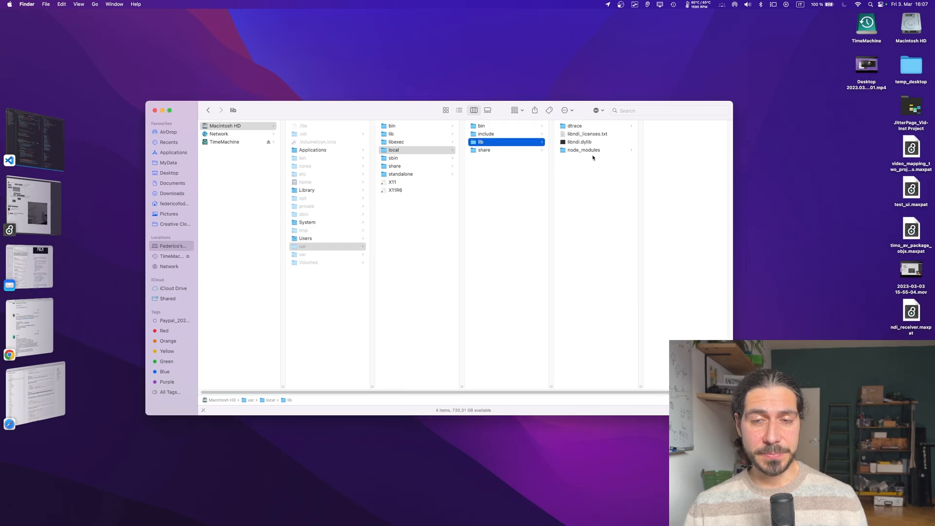
Confirm libndi.dylib sits in usr/local/lib, then cancel the Windows NDI 5 SDK setup
left_click(583, 141)
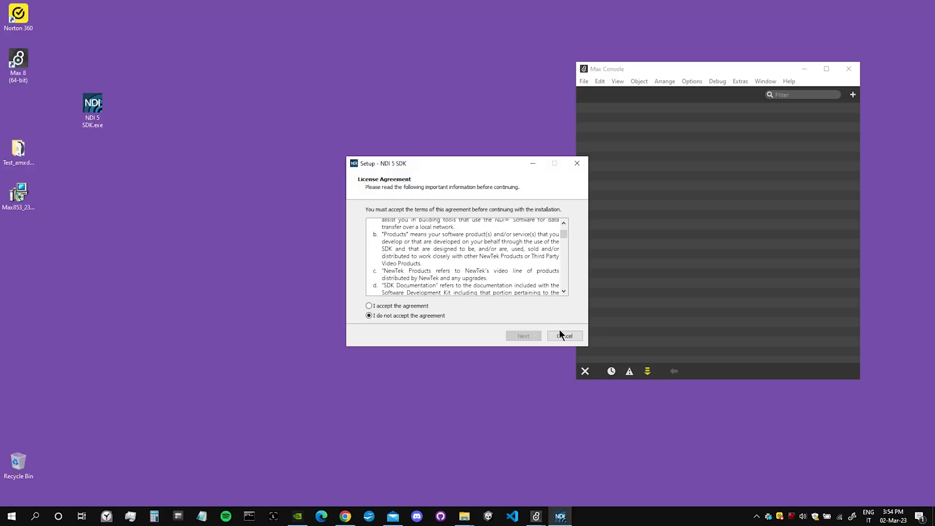
left_click(564, 335)
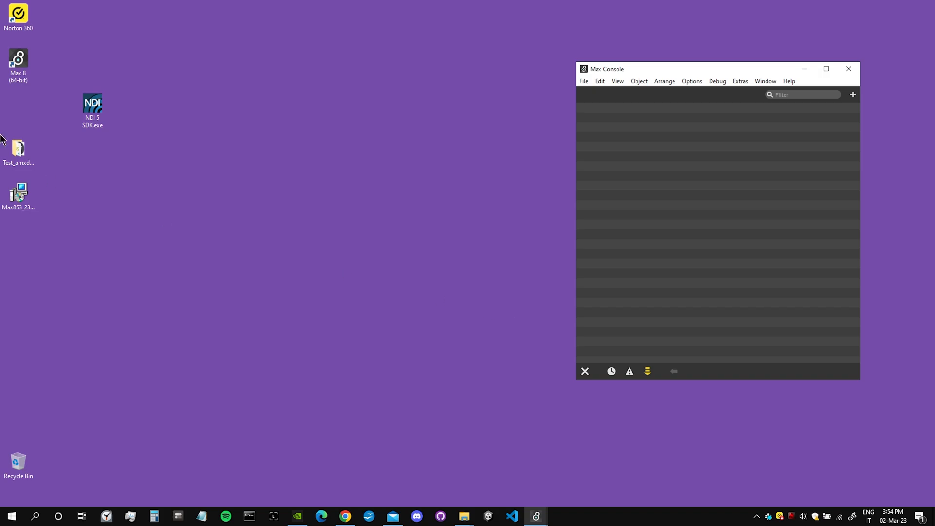
mouse_move(464, 516)
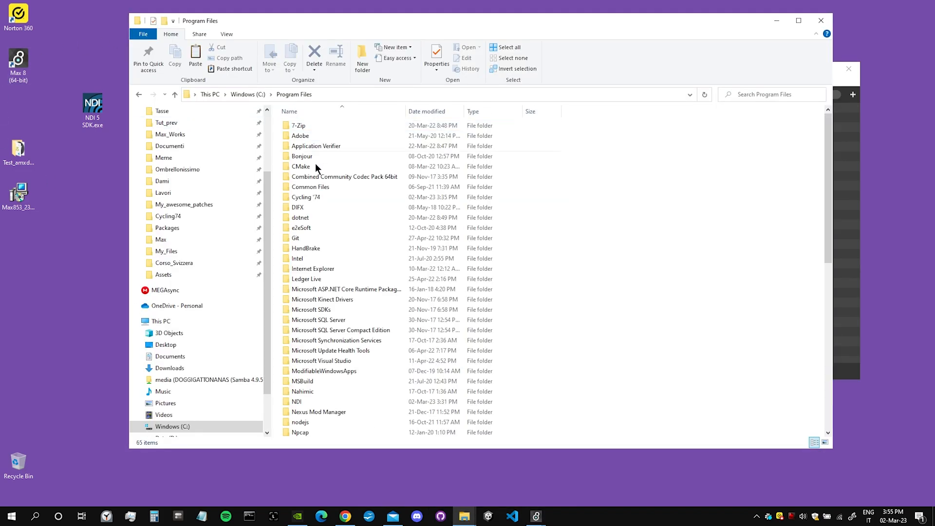
Browse Program Files > NDI > NDI 5 SDK > Lib in File Explorer
scroll("down", 3)
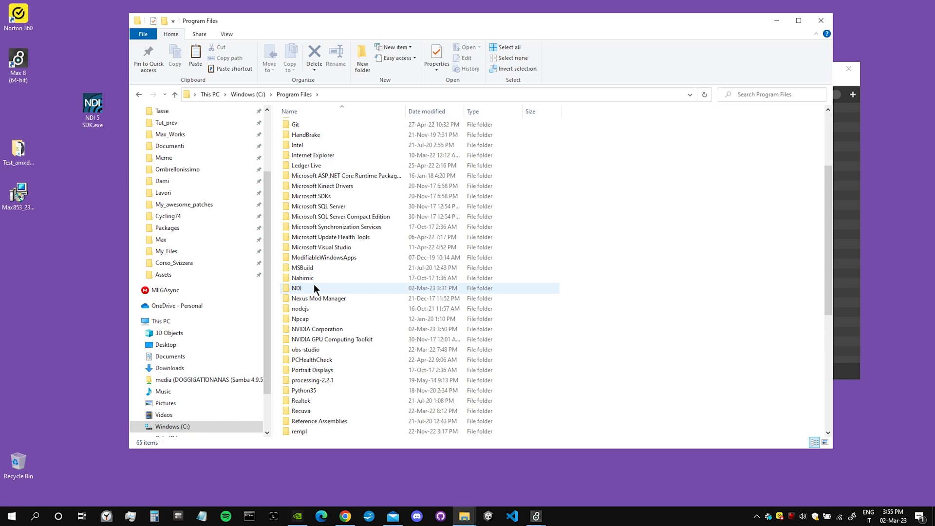
double_click(296, 288)
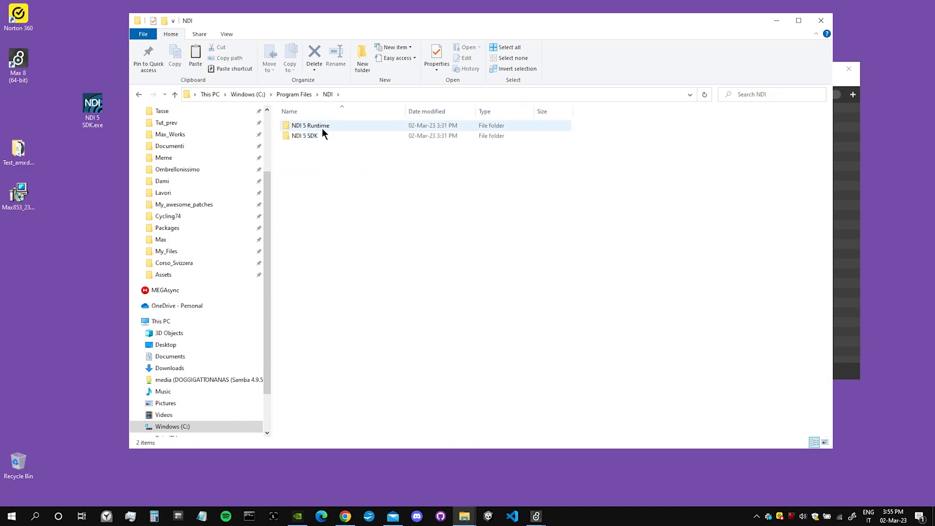
double_click(305, 136)
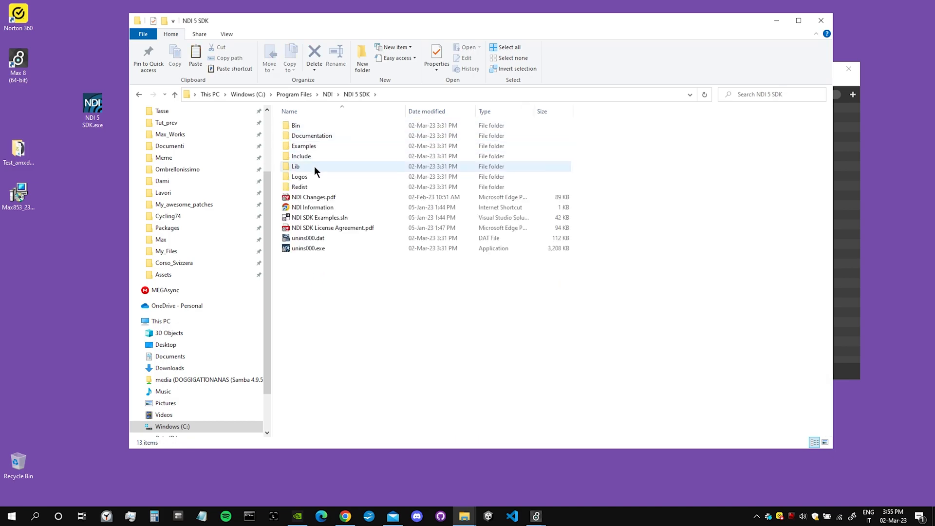
double_click(295, 166)
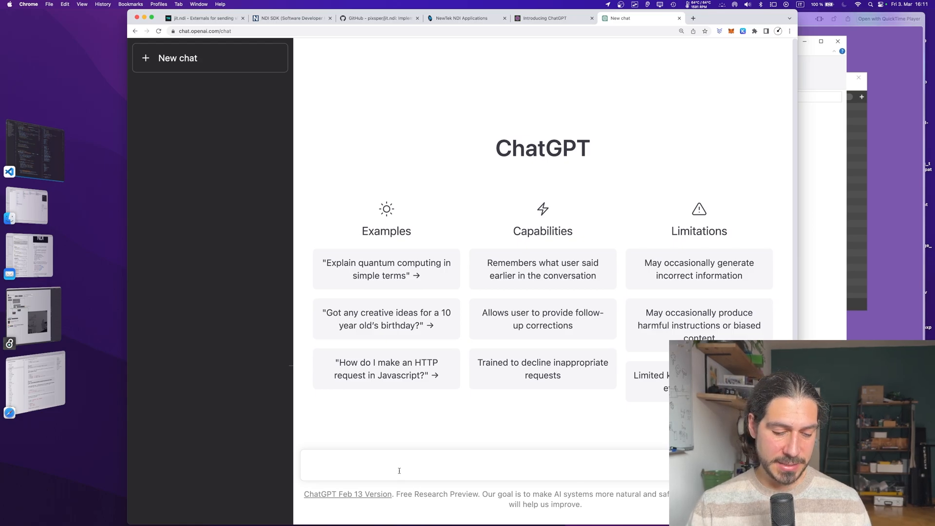
Ask ChatGPT where to put a Windows lib to make it accessible
type("where should i put")
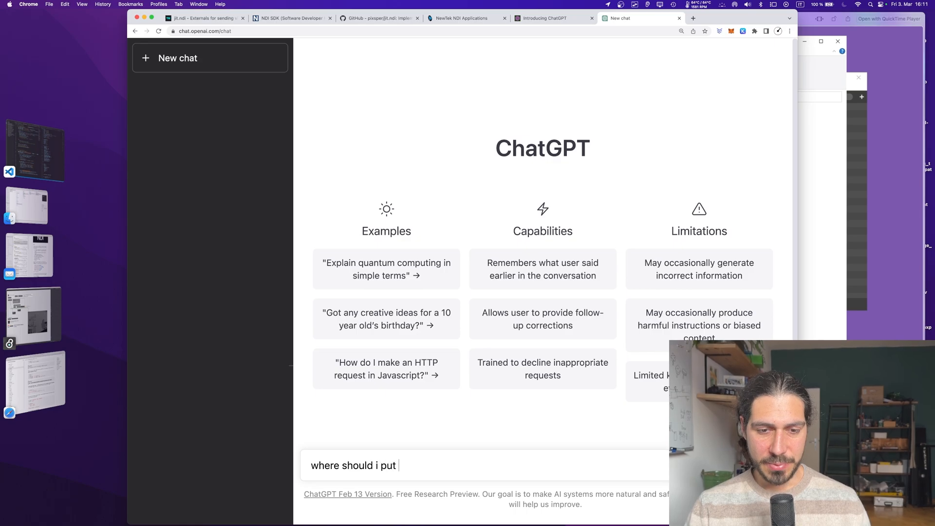
type("a windows li")
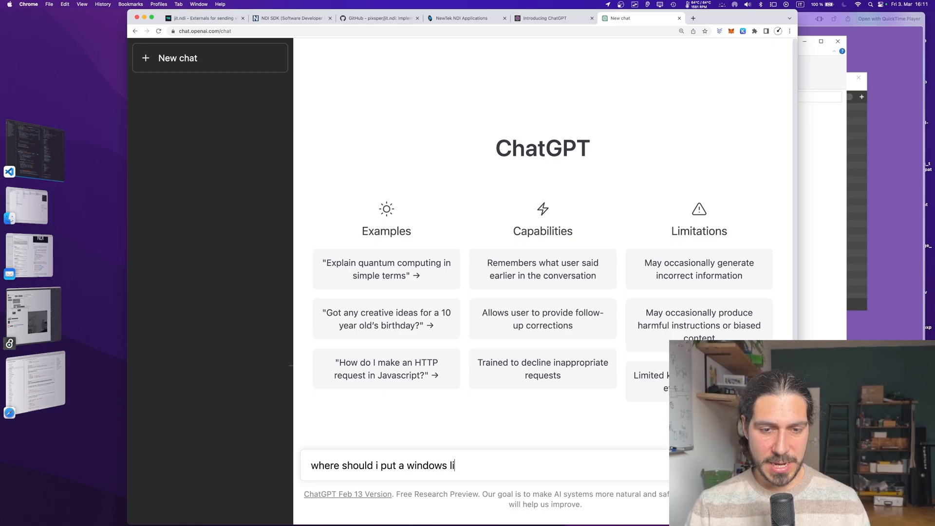
type("b t")
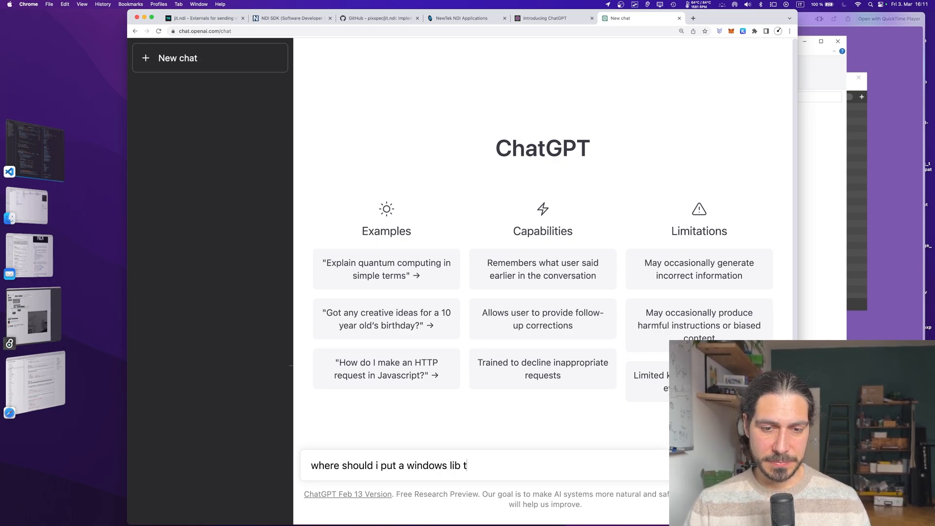
type("o make it access")
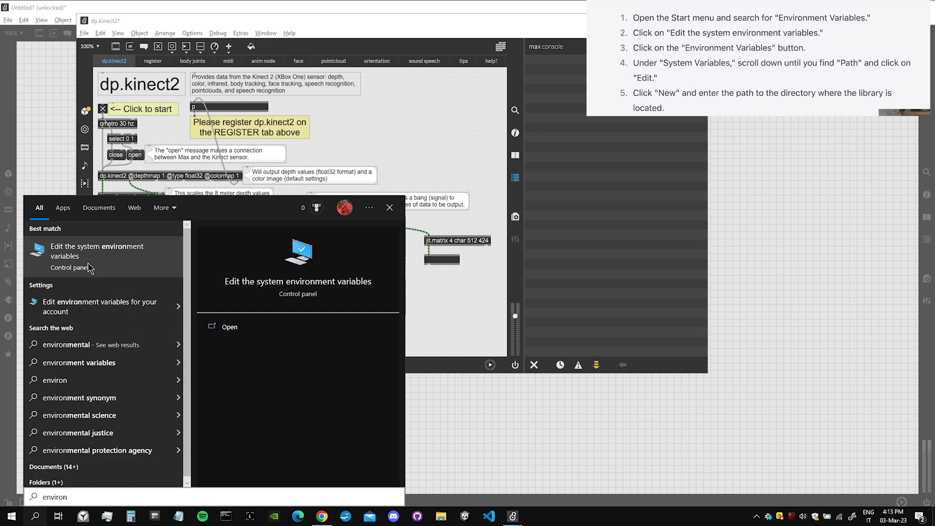
Add a Path entry pointing to a subfolder of the NDI 5 SDK via Environment Variables
left_click(97, 251)
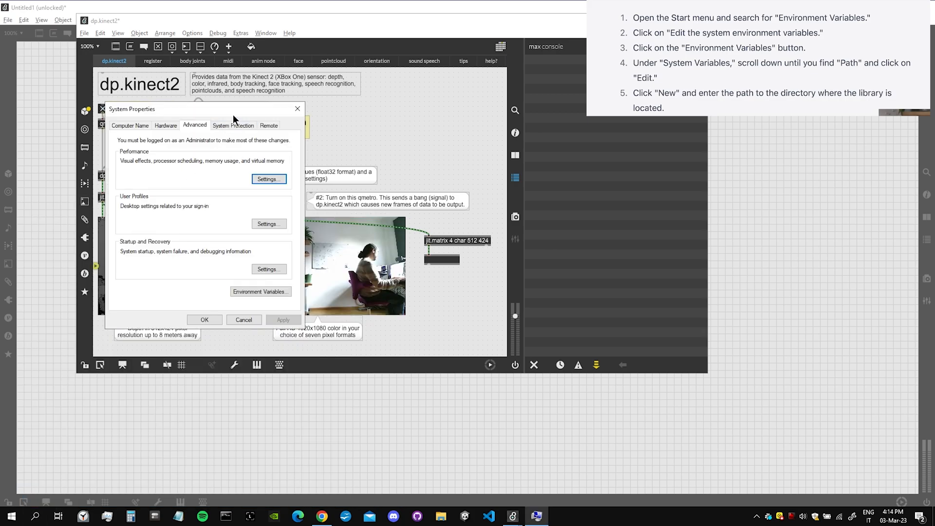
left_click(260, 292)
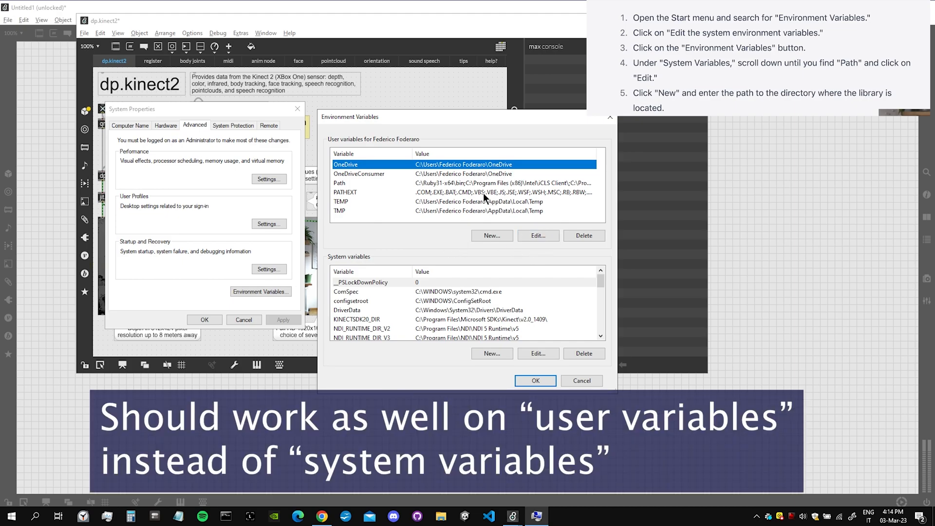
left_click(538, 236)
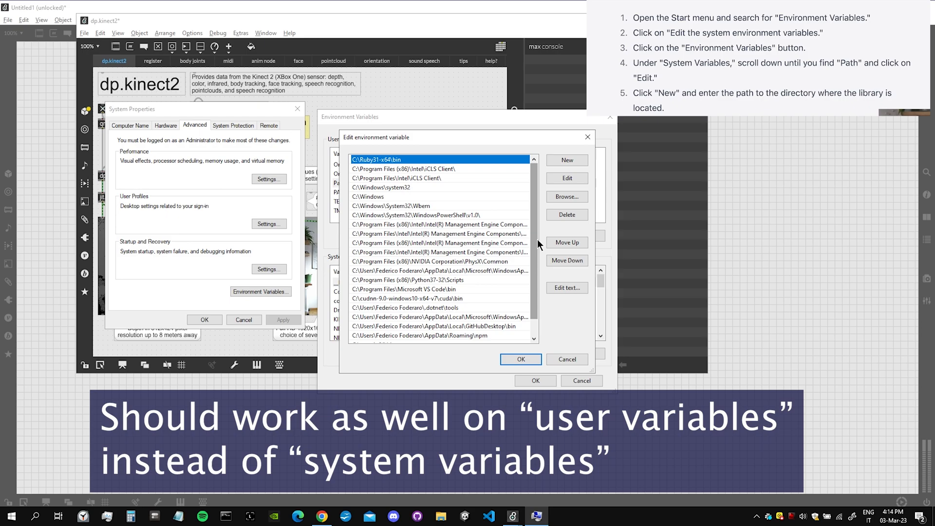
left_click(565, 196)
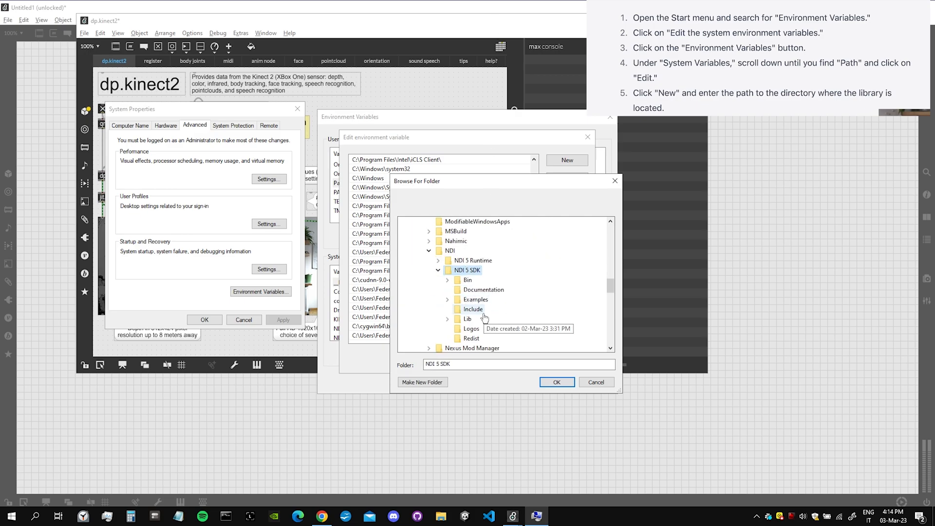
left_click(555, 382)
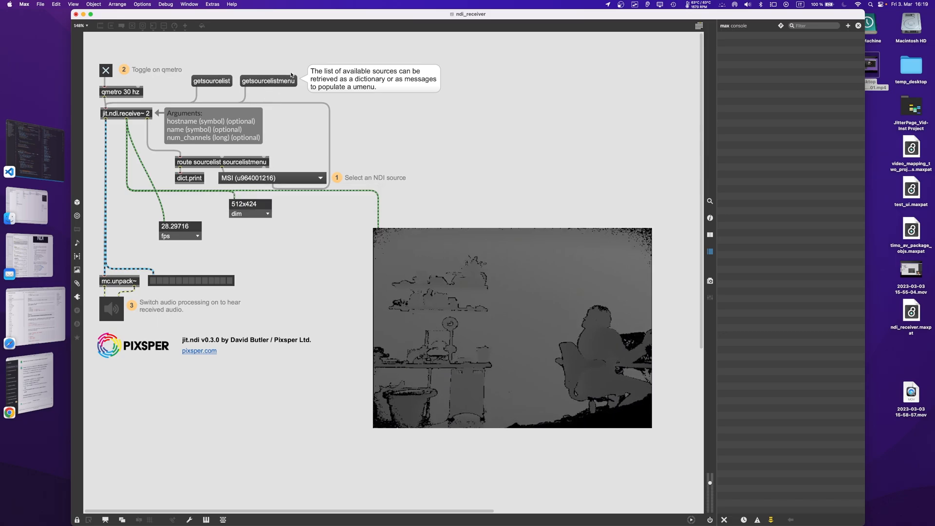
Refresh the receiver patch's NDI source list so the MSI depth stream appears
left_click(270, 177)
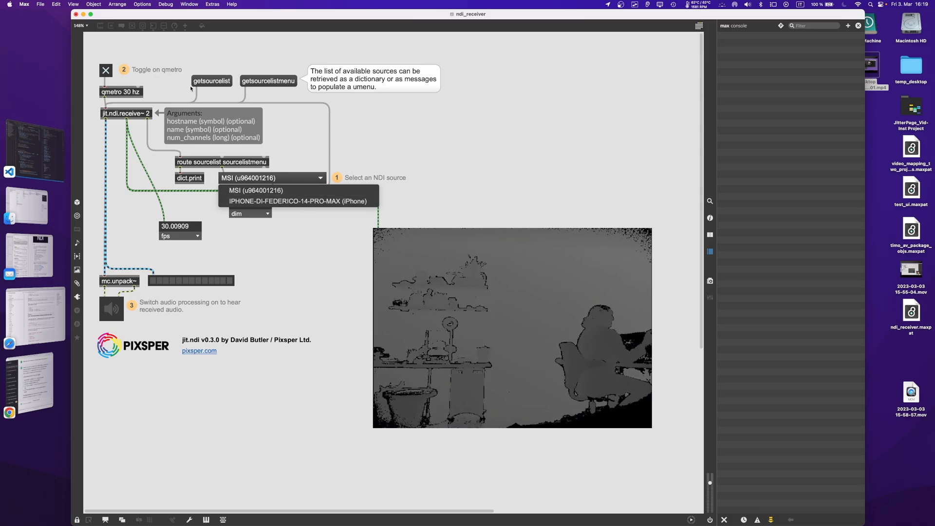
Pick the NDI source for the receiver from the umenu listing MSI and iPhone
left_click(298, 201)
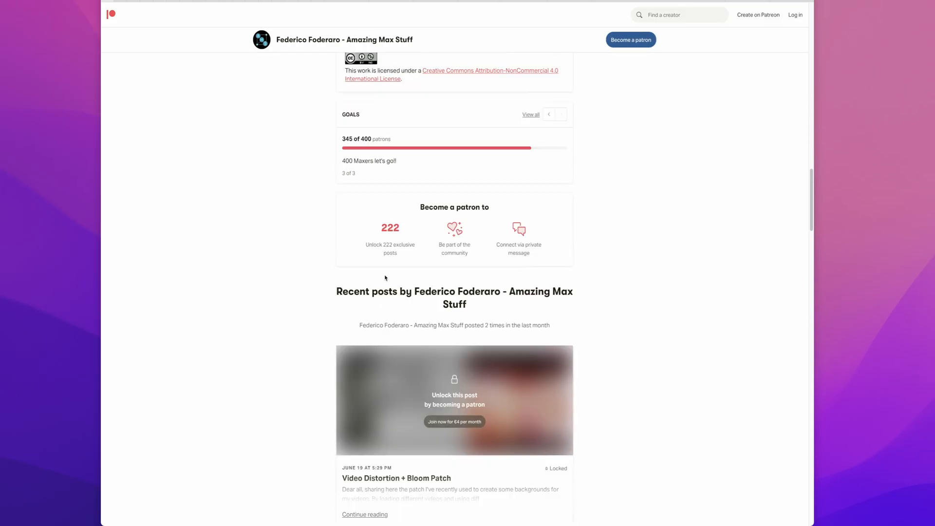
Scroll through the Patreon page and the website's Max tutorial gallery sections
scroll("down", 3)
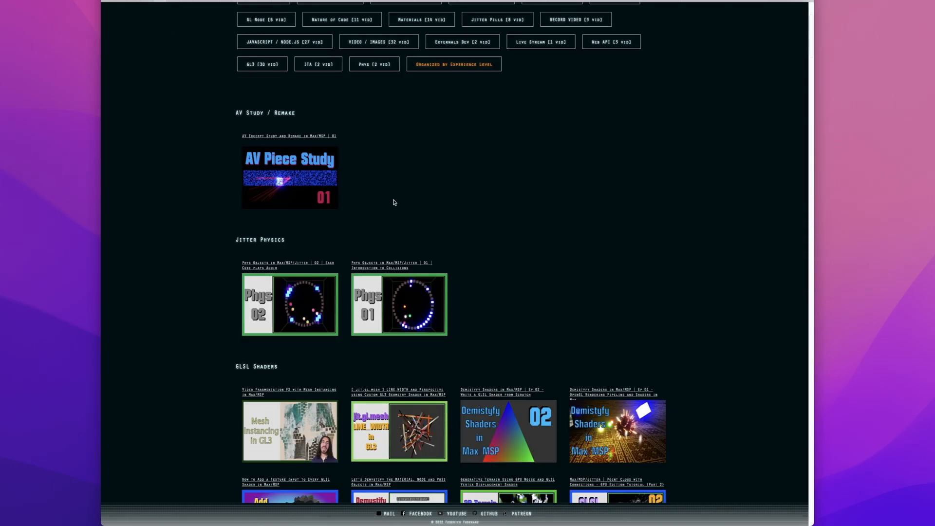
scroll("down", 3)
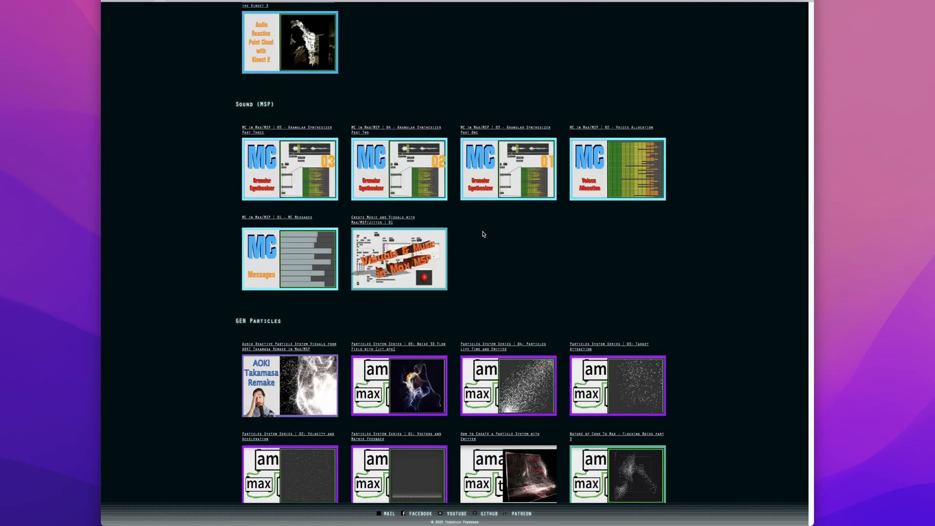
scroll("down", 3)
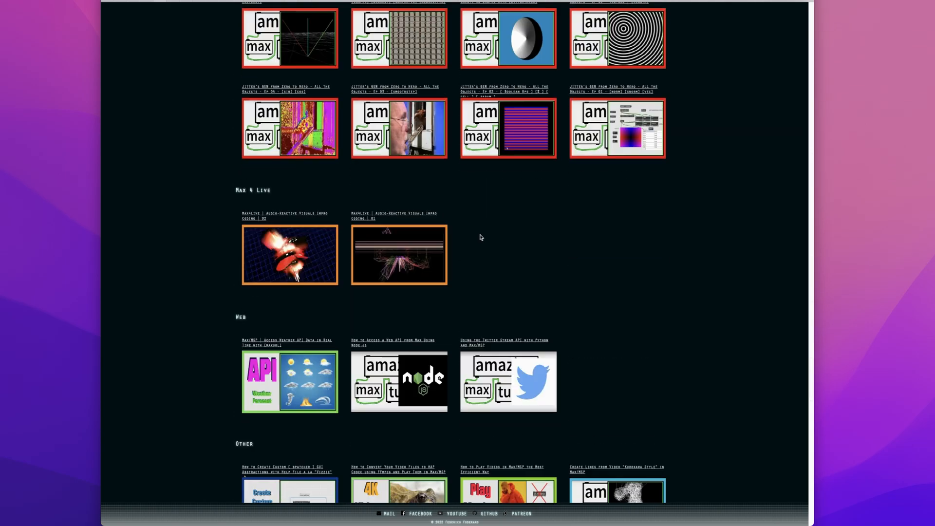